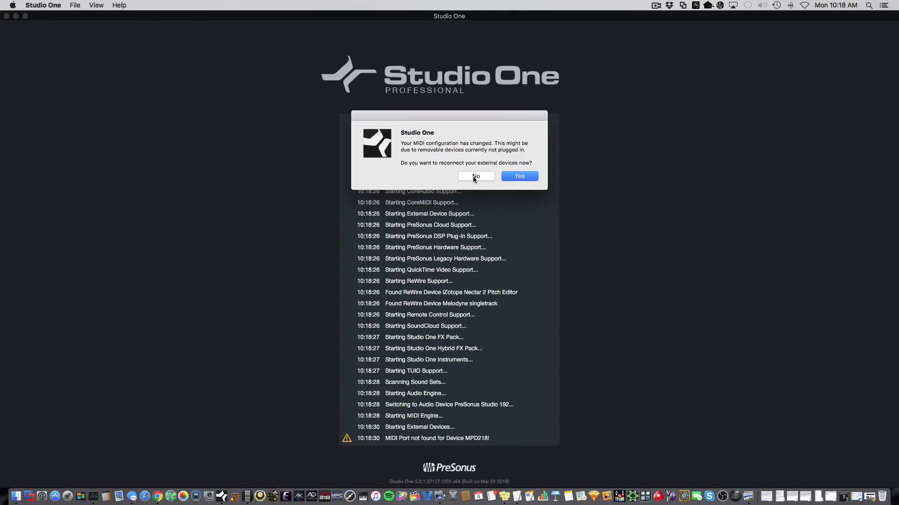
Decline reconnecting external MIDI devices and bring up the View menu's additional views
{"action": "left_click", "coordinate": [475, 176]}
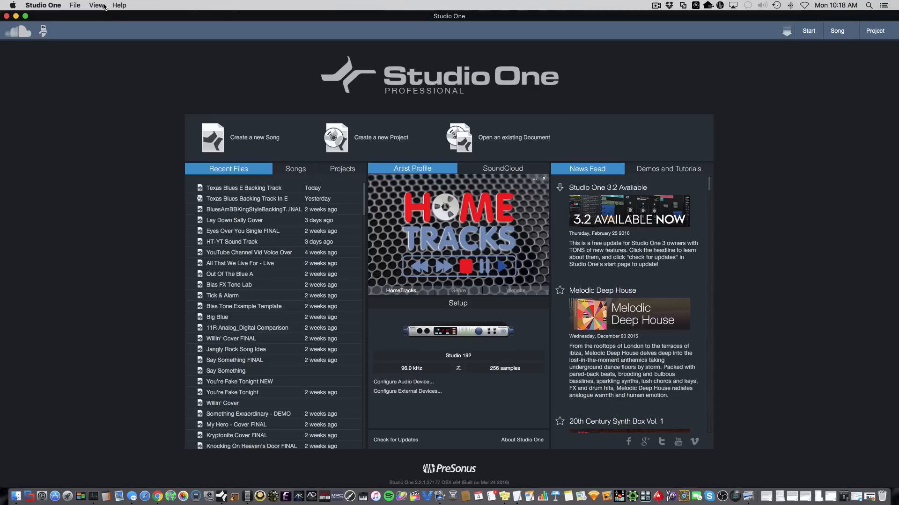
{"action": "left_click", "coordinate": [95, 5]}
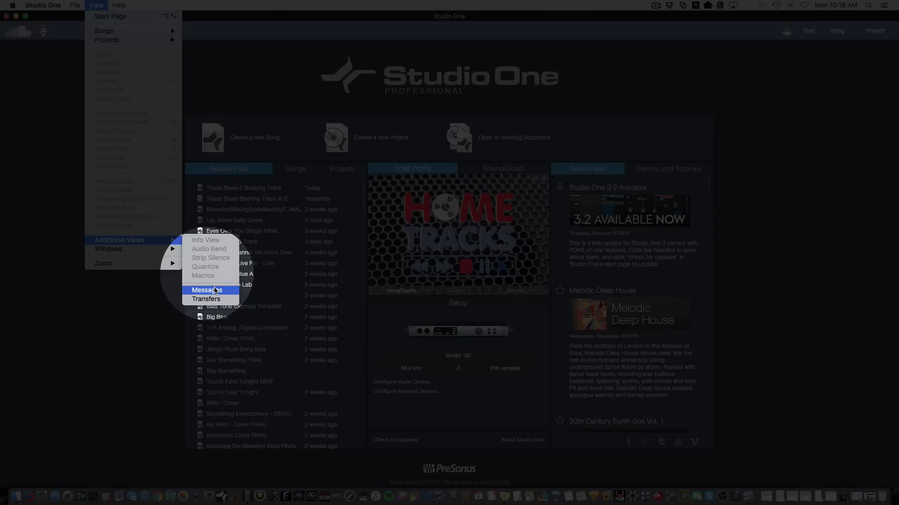
{"action": "left_click", "coordinate": [209, 290]}
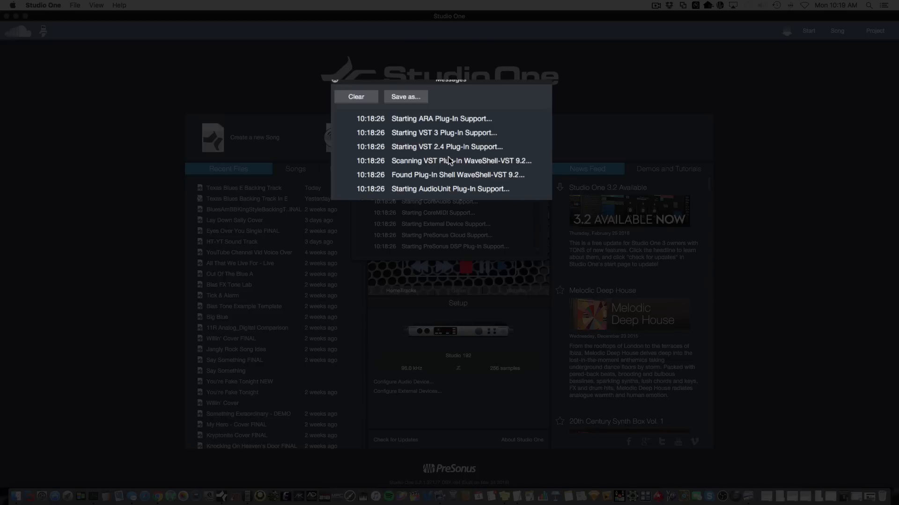
{"action": "mouse_move", "coordinate": [450, 174]}
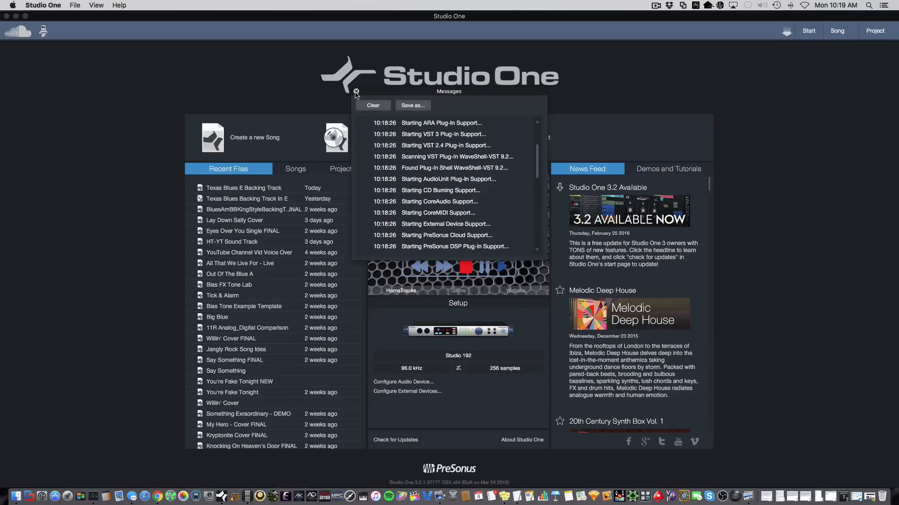
{"action": "left_click", "coordinate": [356, 92]}
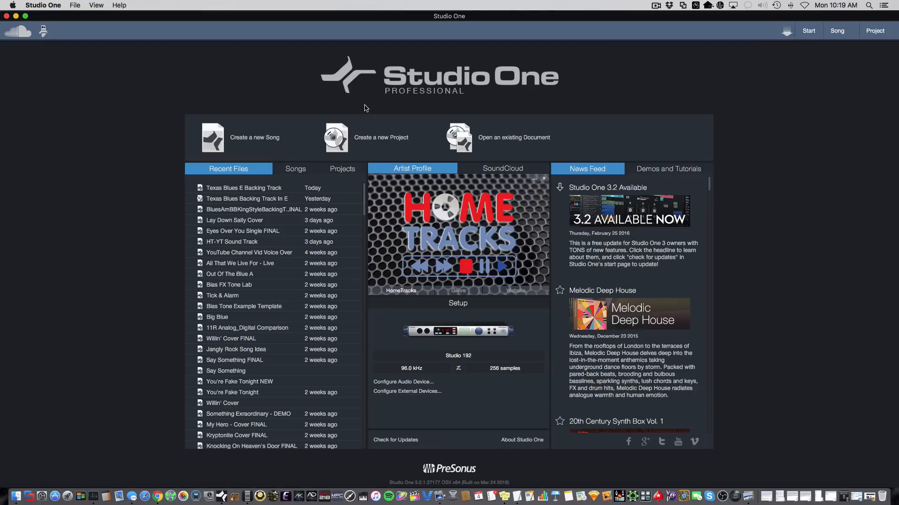
{"action": "mouse_move", "coordinate": [552, 407]}
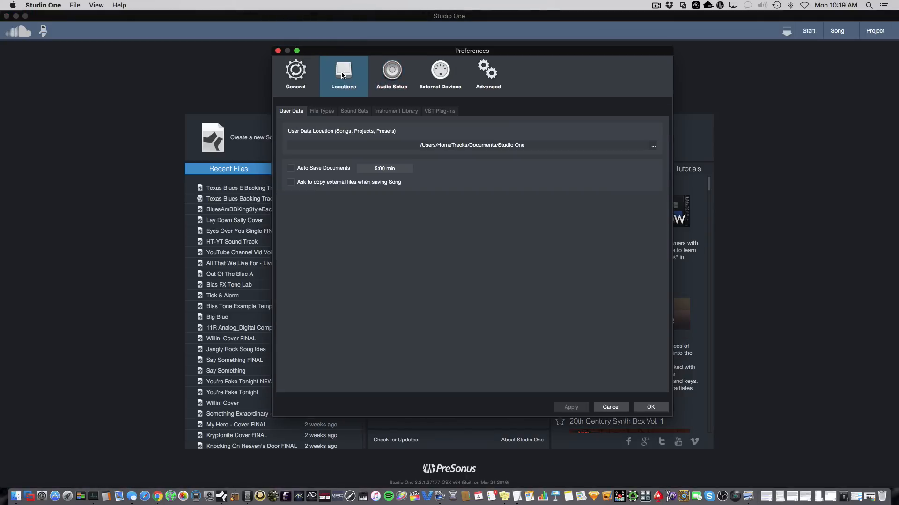
Show VST Plug-Ins locations, keep Scan at startup enabled, and reset the plug-in blacklist
{"action": "left_click", "coordinate": [440, 110]}
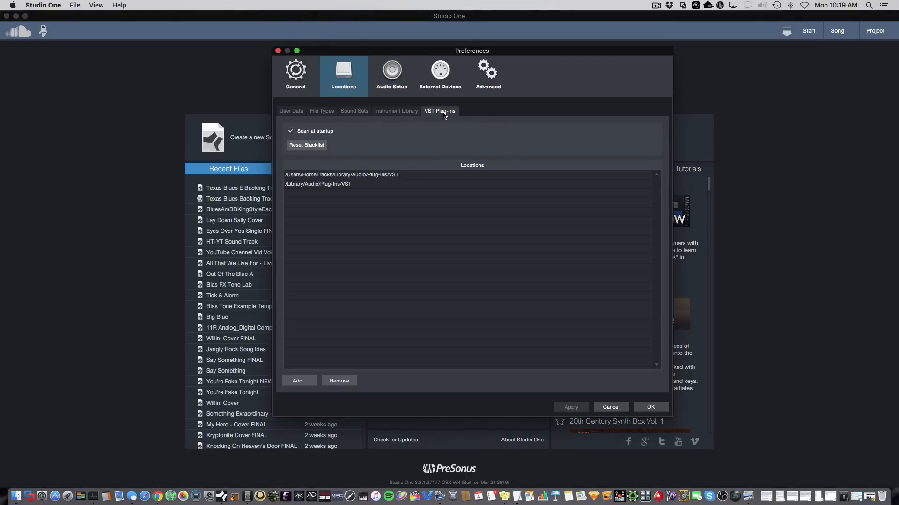
{"action": "mouse_move", "coordinate": [336, 138]}
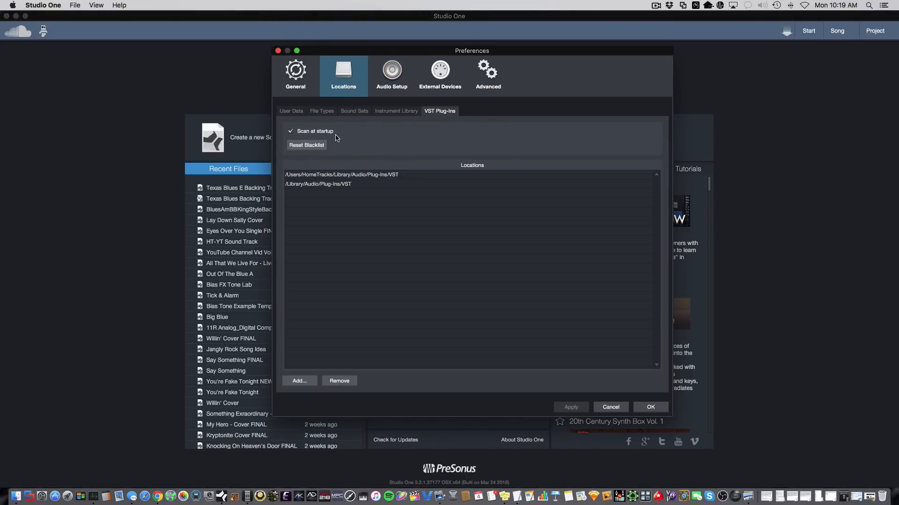
{"action": "left_click", "coordinate": [290, 131]}
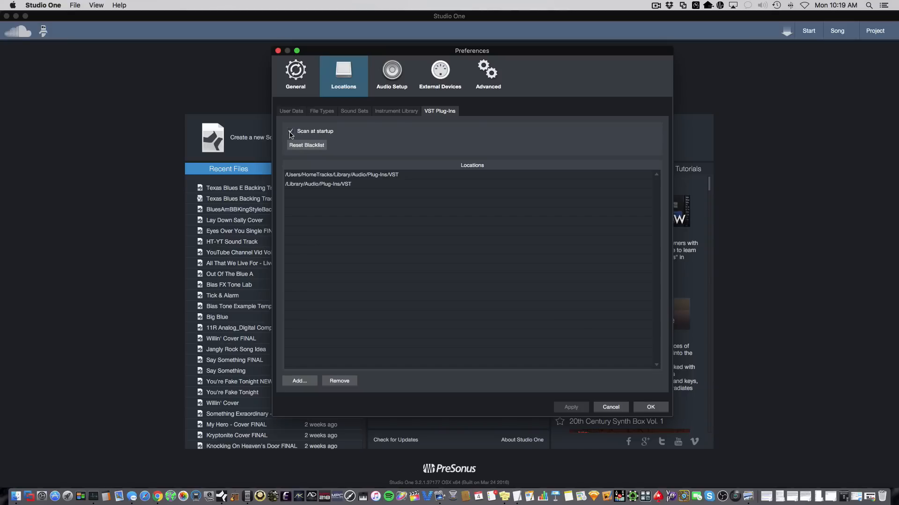
{"action": "left_click", "coordinate": [291, 131]}
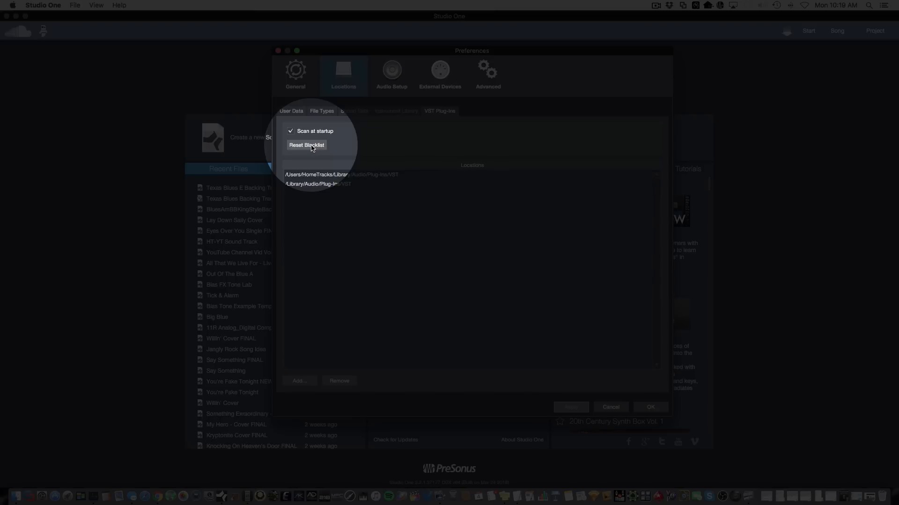
{"action": "left_click", "coordinate": [307, 145]}
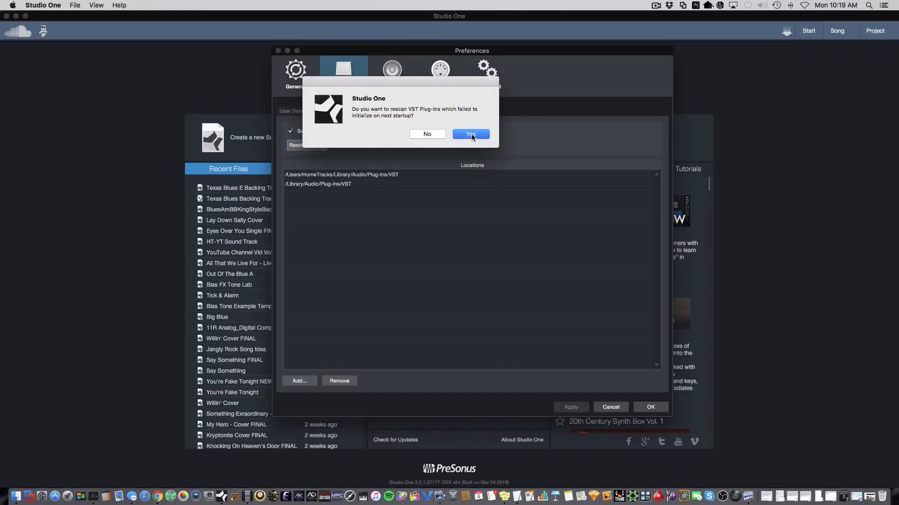
Confirm rescanning failed VST plug-ins at next startup
{"action": "left_click", "coordinate": [471, 135]}
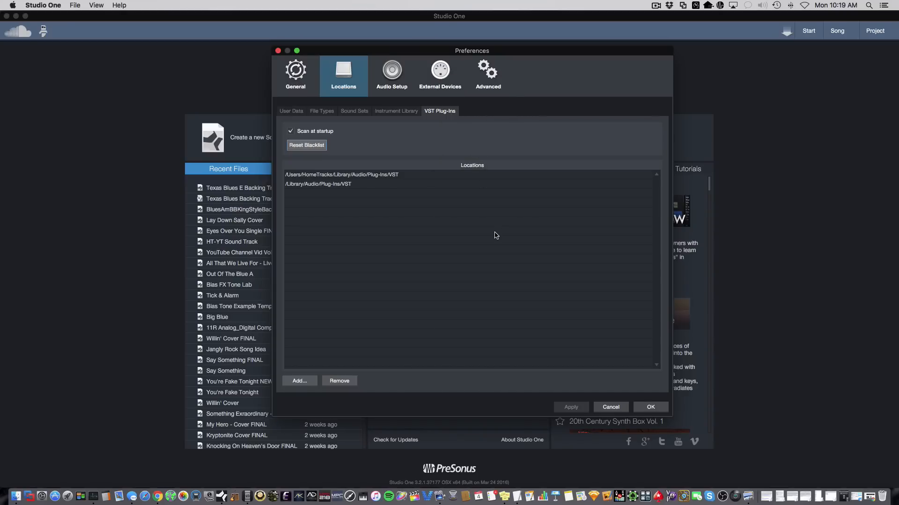
{"action": "mouse_move", "coordinate": [490, 235]}
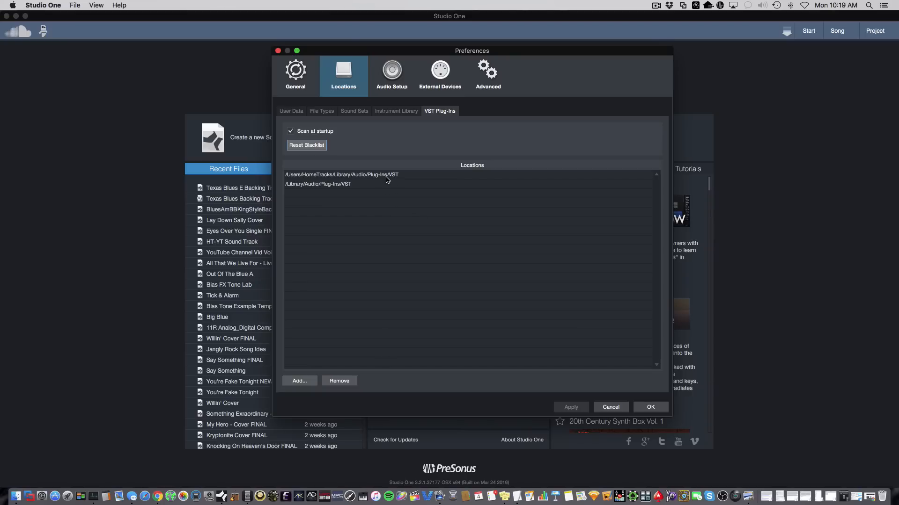
Add the /Library/Audio/Plug-Ins/VST folder as a third VST plug-in location
{"action": "left_click", "coordinate": [299, 381]}
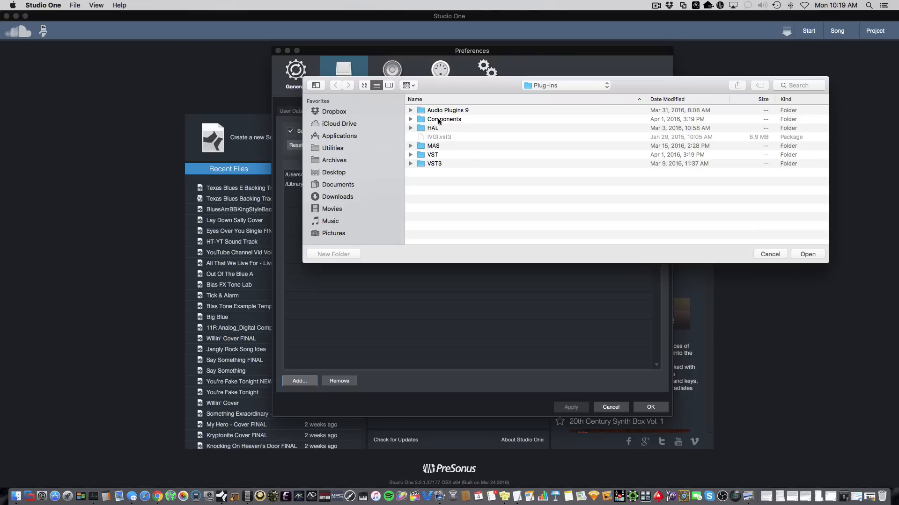
{"action": "left_click", "coordinate": [431, 154]}
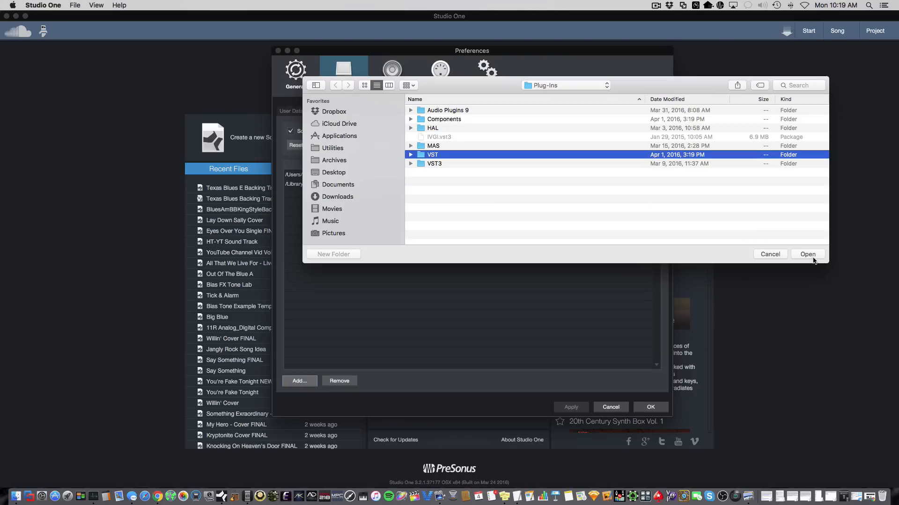
{"action": "left_click", "coordinate": [807, 255]}
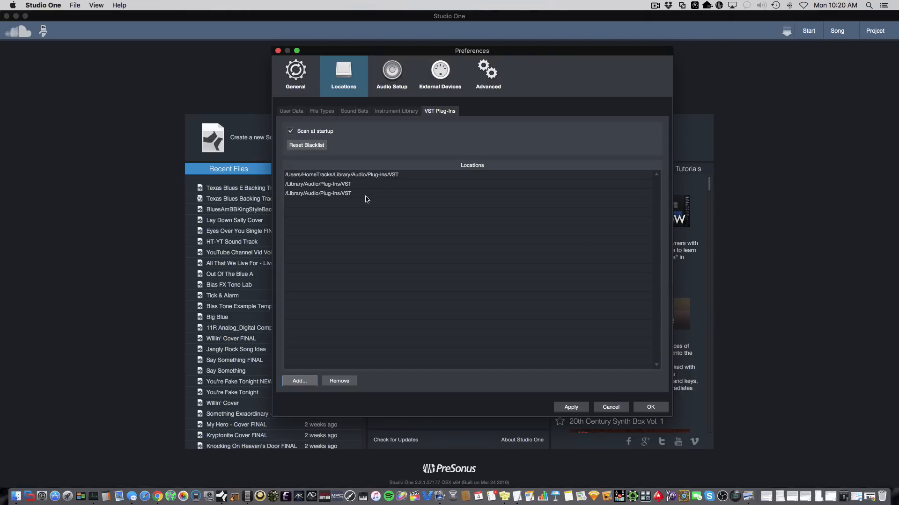
Drag in the Library Audio folder, remove the extra entries back to two, and close Finder
{"action": "left_click", "coordinate": [300, 381]}
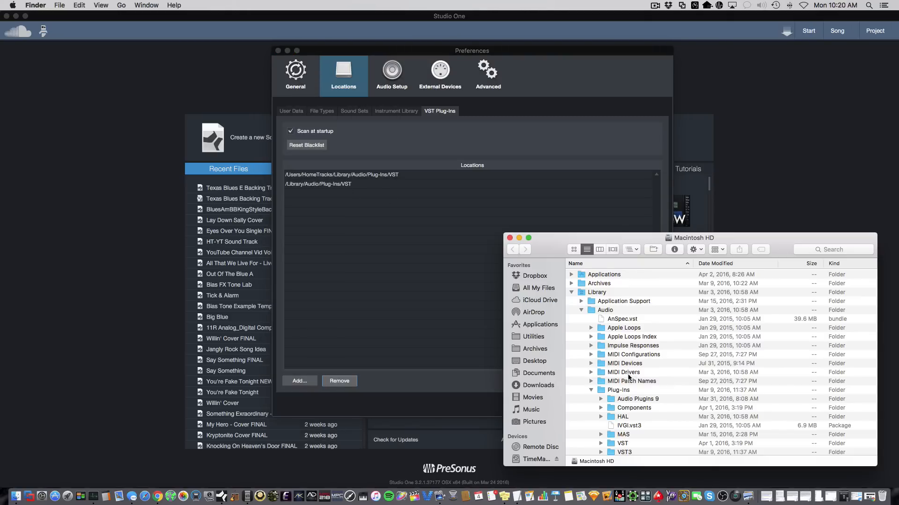
{"action": "left_click_drag", "start_coordinate": [619, 389], "coordinate": [433, 236]}
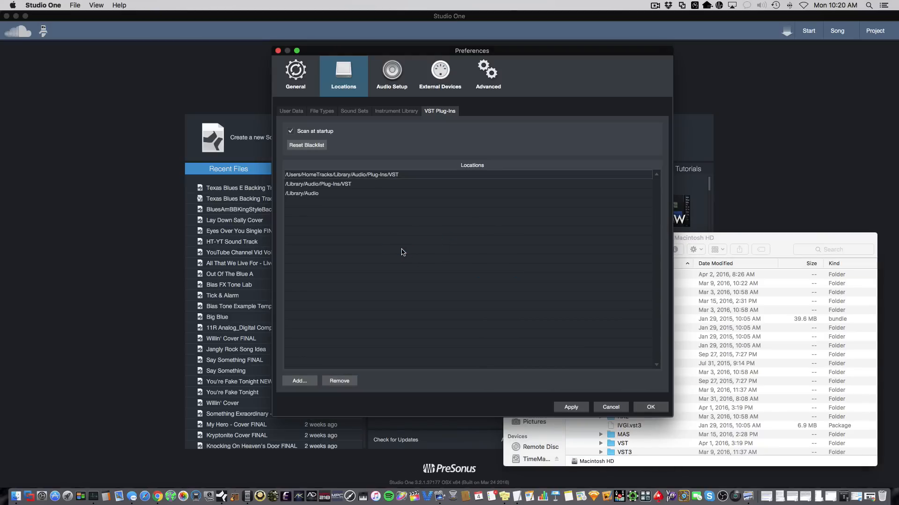
{"action": "mouse_move", "coordinate": [396, 249]}
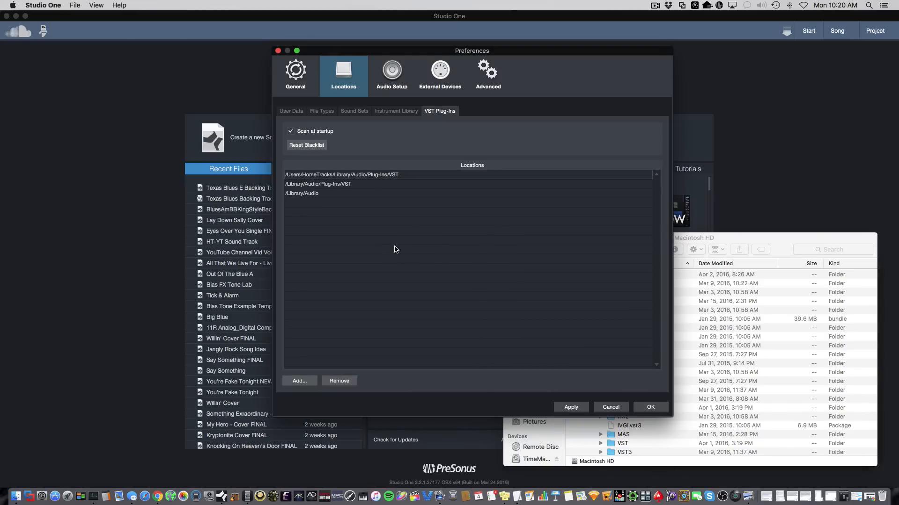
{"action": "left_click", "coordinate": [339, 381]}
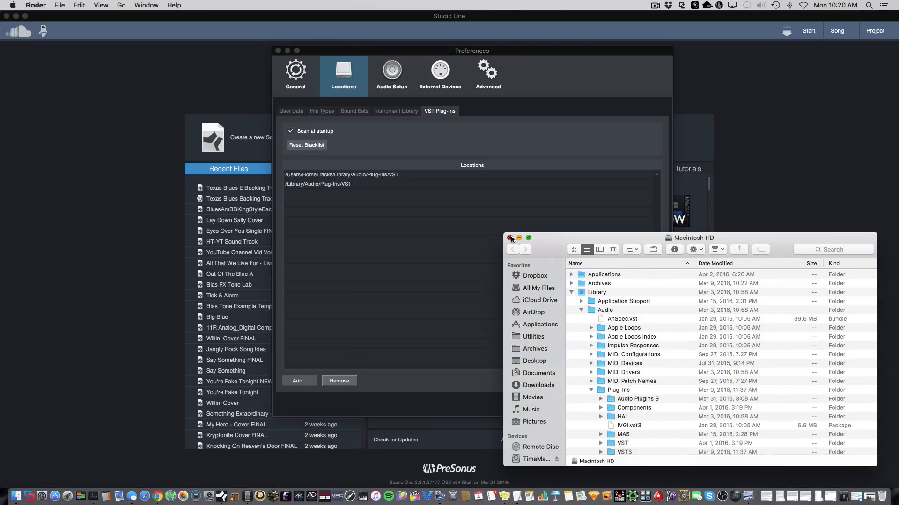
{"action": "left_click", "coordinate": [510, 238]}
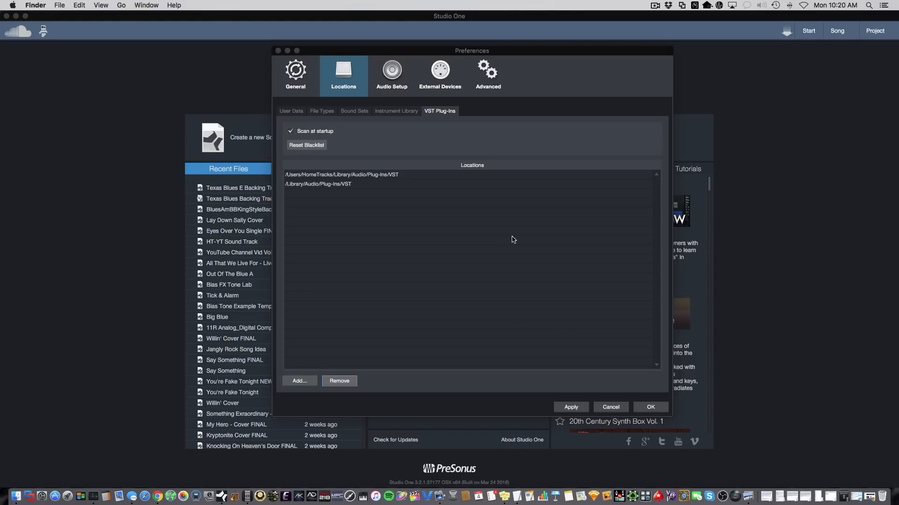
{"action": "mouse_move", "coordinate": [845, 227]}
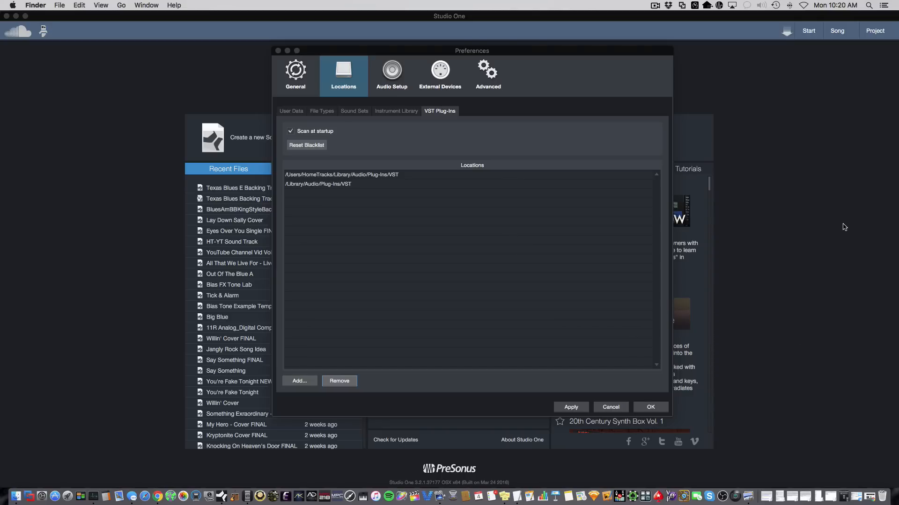
{"action": "mouse_move", "coordinate": [743, 295]}
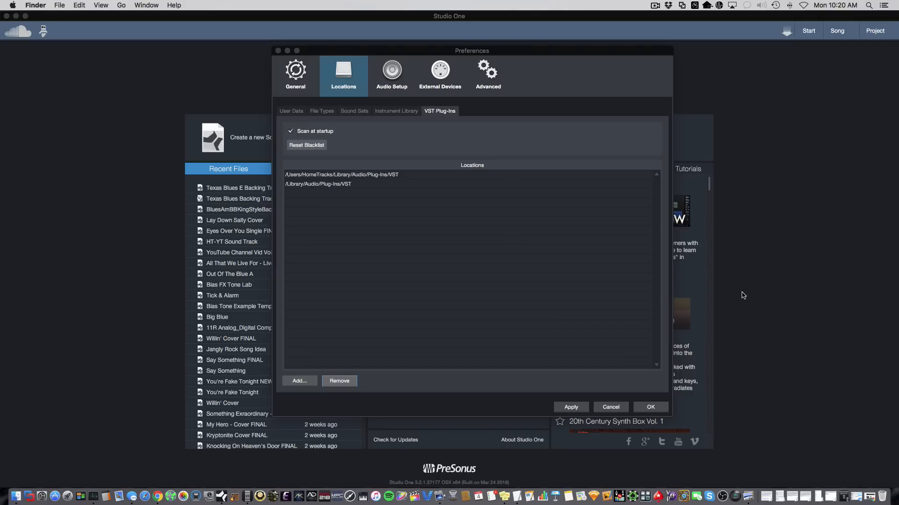
{"action": "mouse_move", "coordinate": [613, 408]}
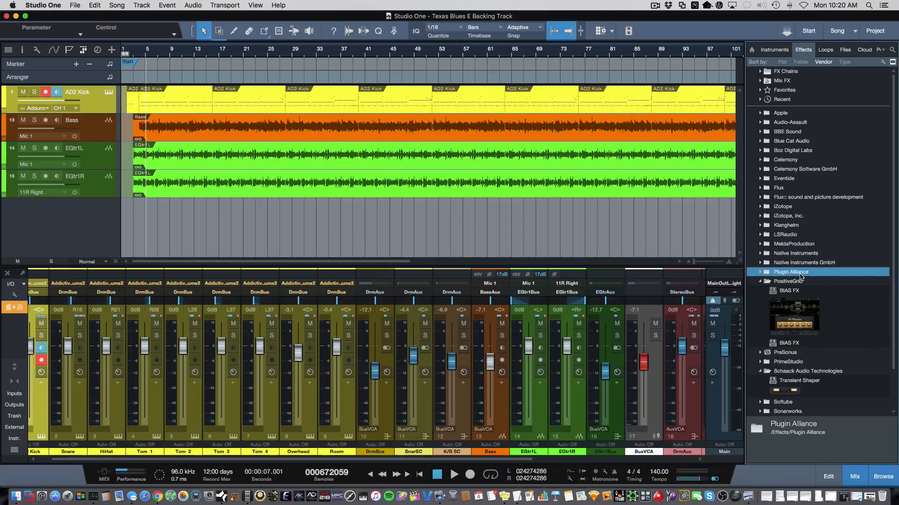
Expand the Plugin Alliance vendor folder in the Effects browser to reveal bx_stereomaker
{"action": "left_click", "coordinate": [760, 272]}
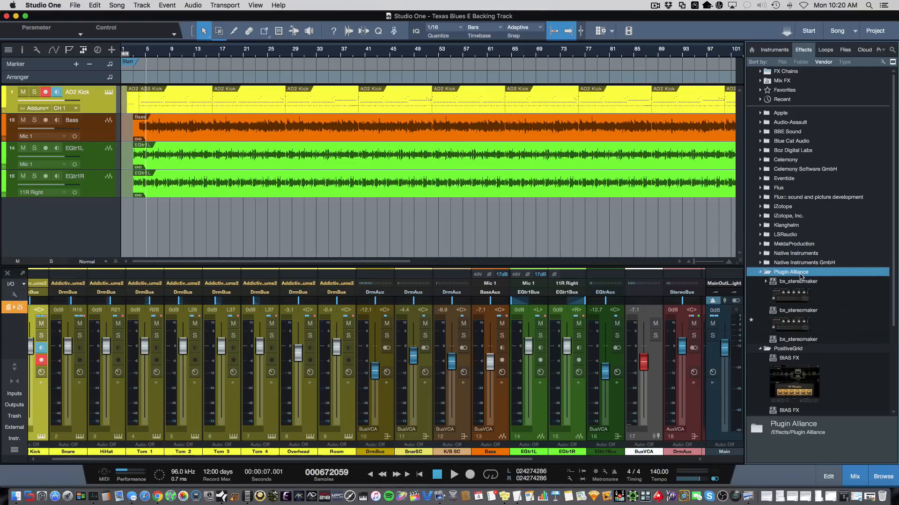